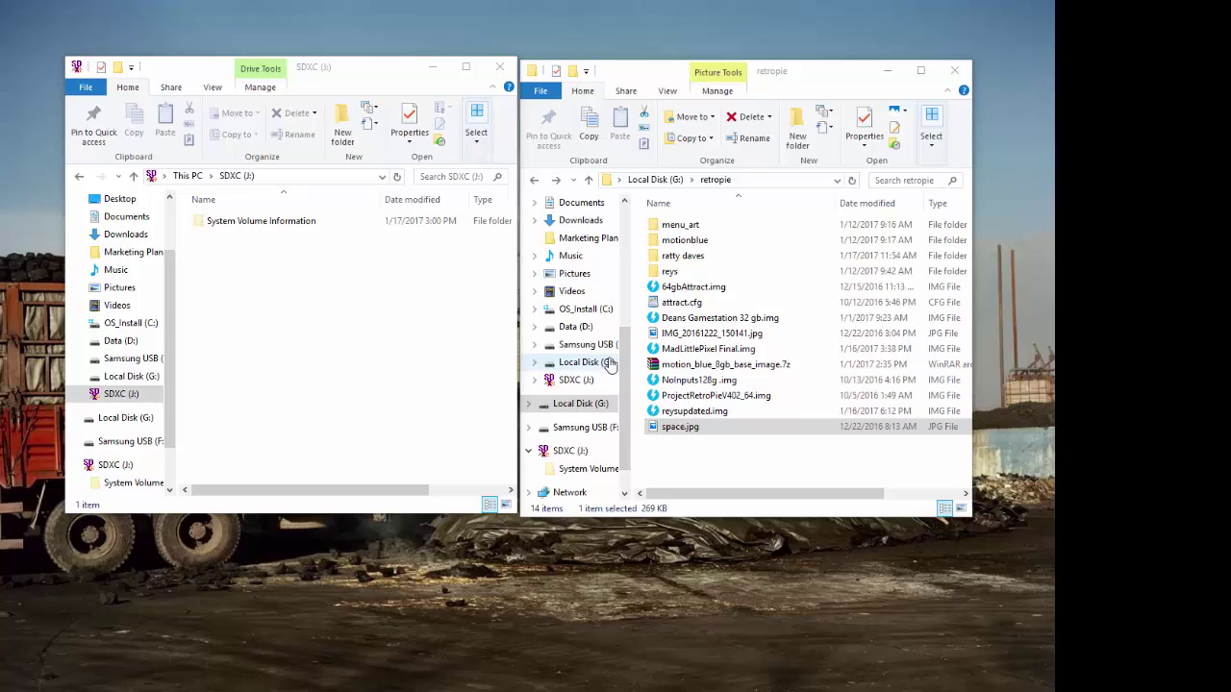
mouse_move(627, 356)
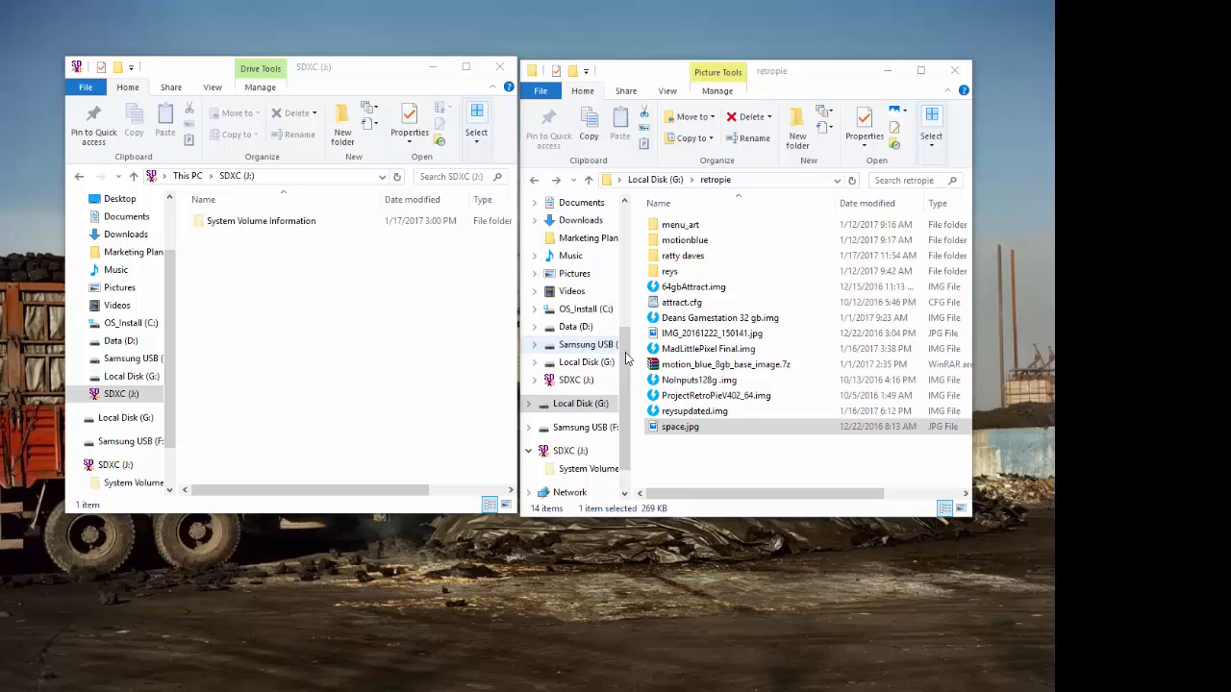
Step: Select MadLittlePixel Final.img in the retropie folder to view its 119 GB properties
click(711, 332)
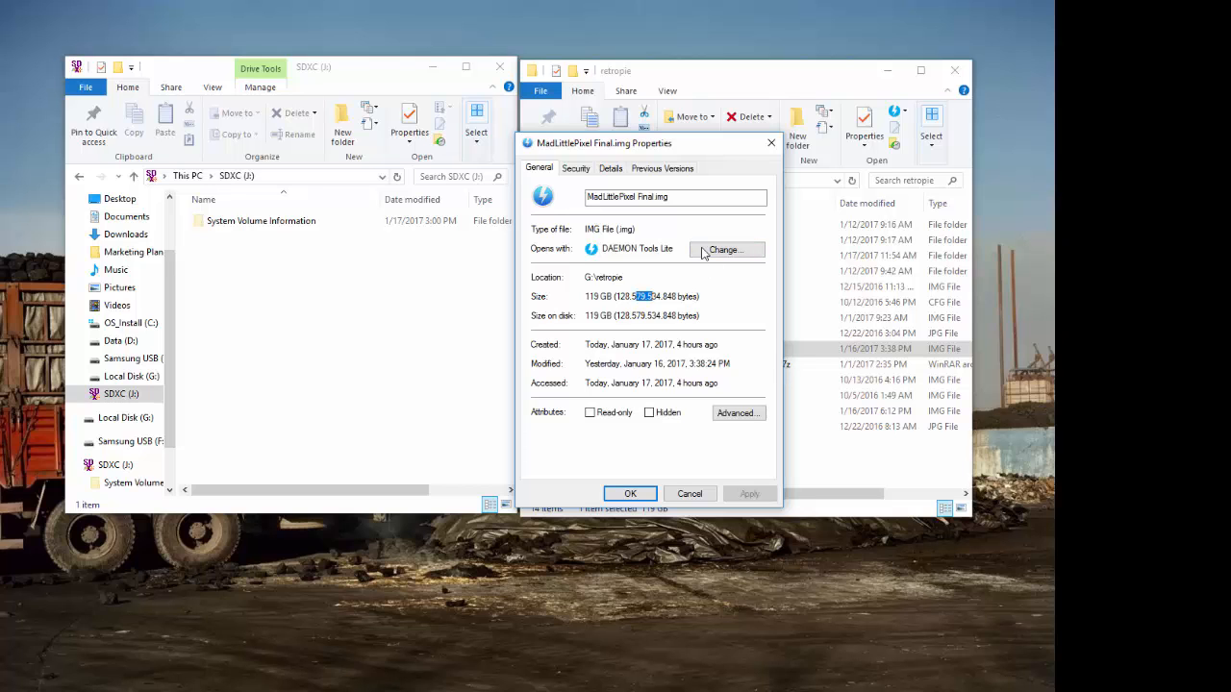
Step: Close the MadLittlePixel Final.img properties and select NoInputs128g .img to check its size
click(689, 494)
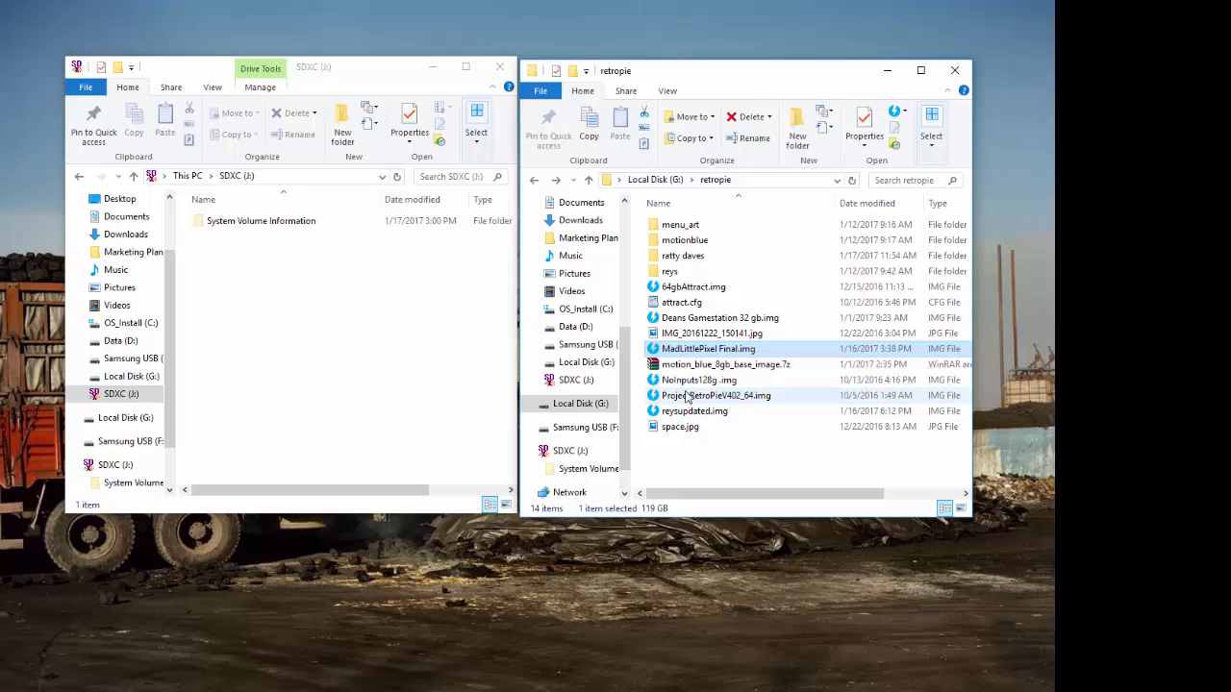
click(695, 379)
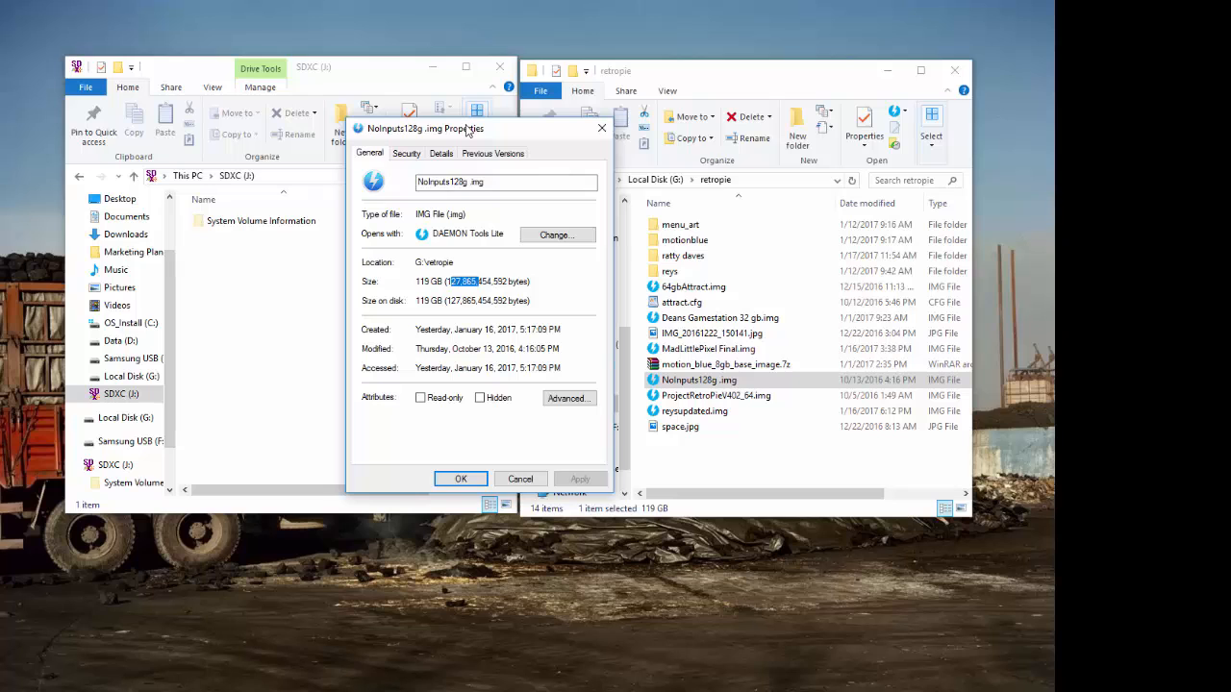
mouse_move(601, 128)
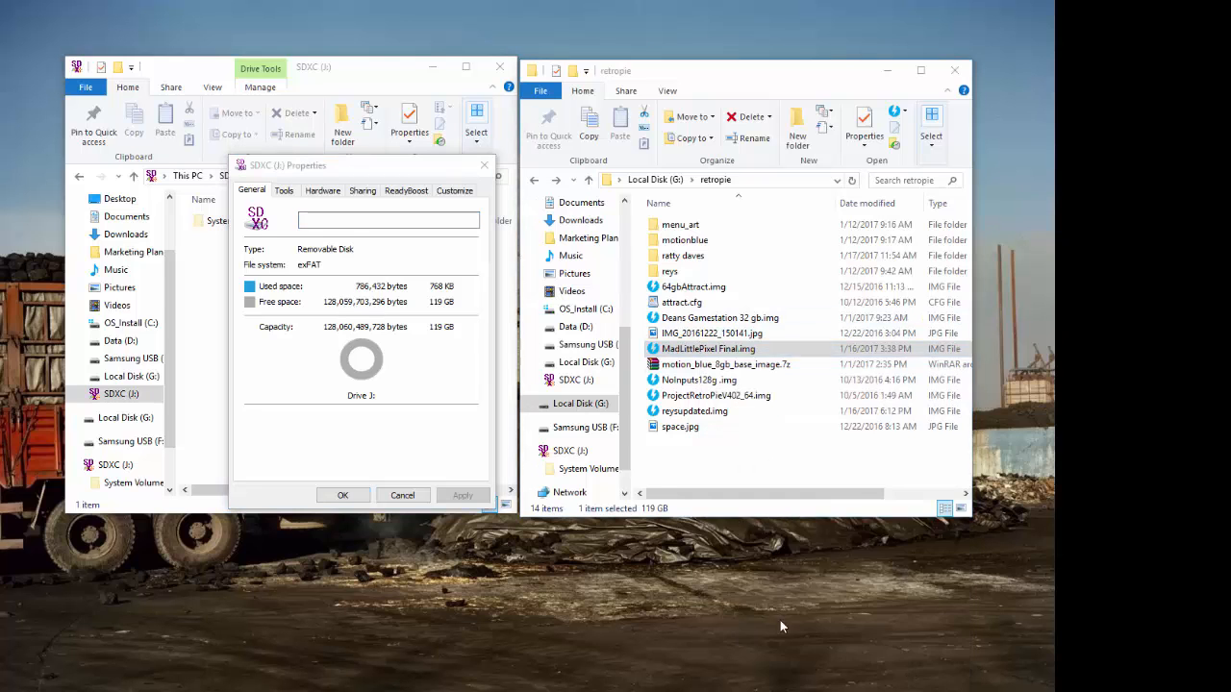
Step: Close the MadLittlePixel Final.img and SDXC (J:) Properties dialogs
click(862, 130)
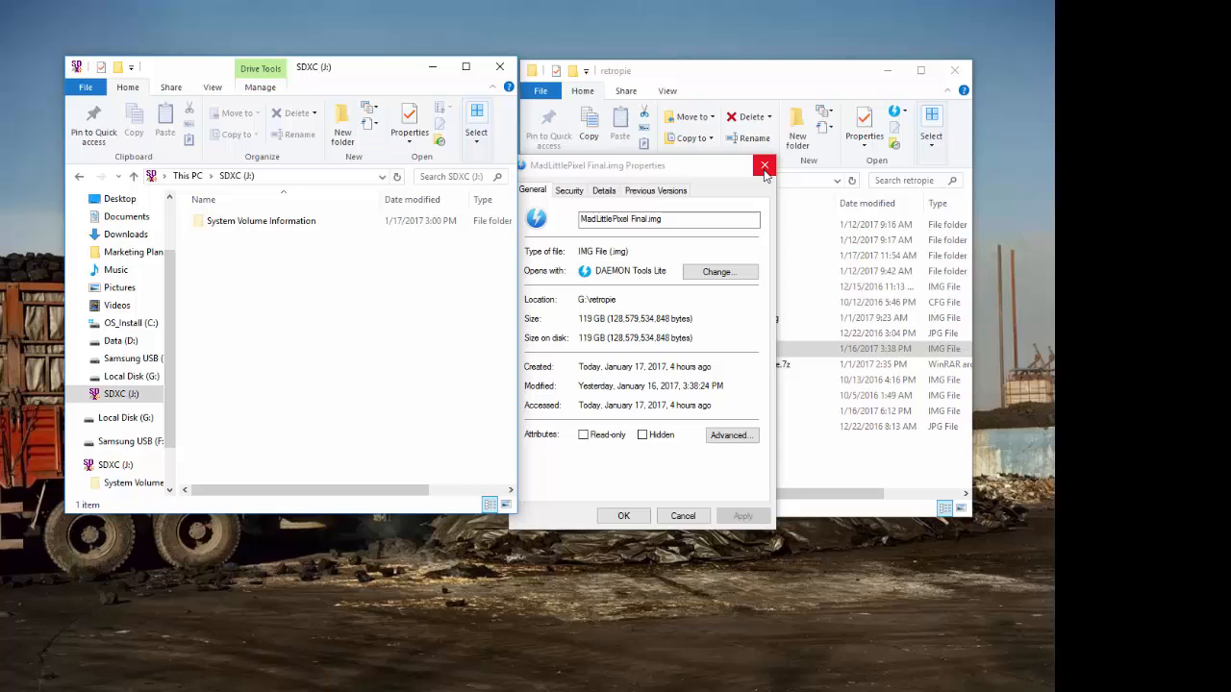
click(765, 165)
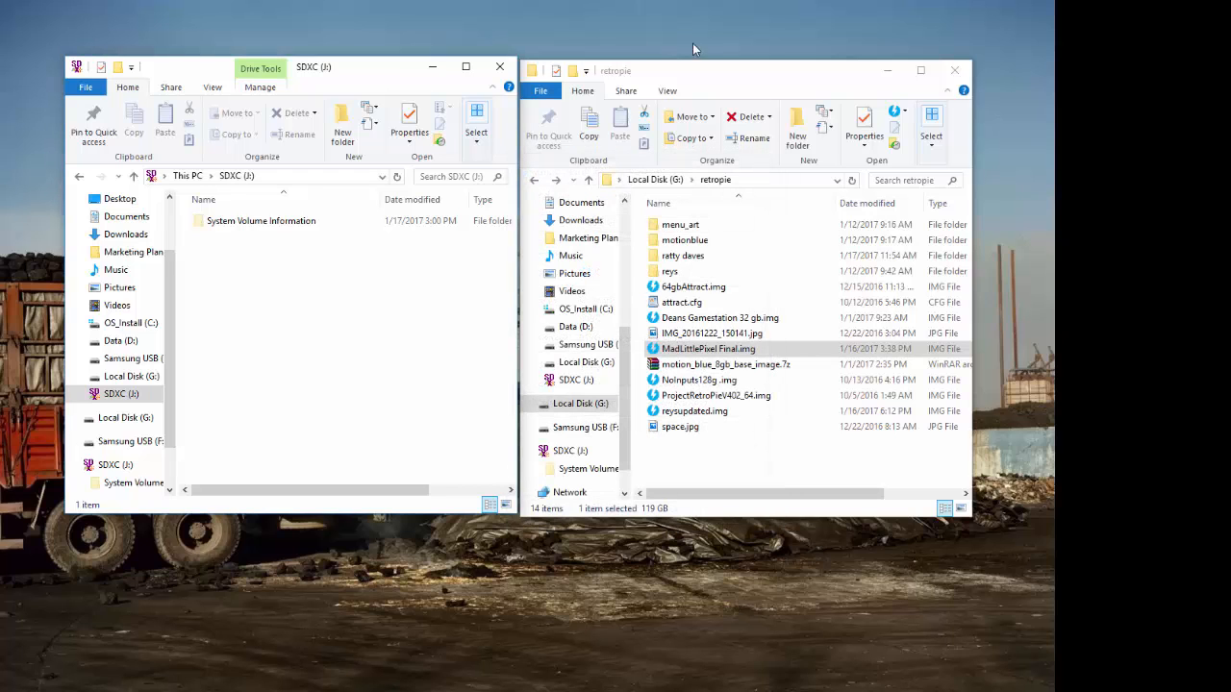
mouse_move(356, 308)
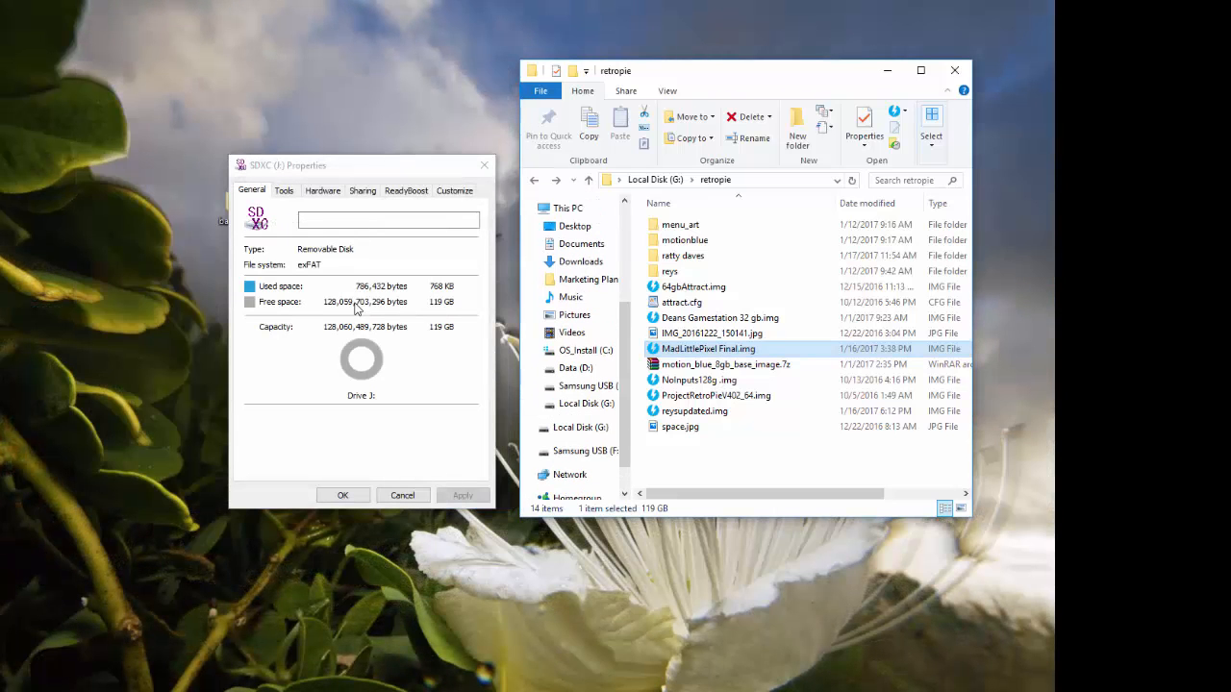
mouse_move(360, 183)
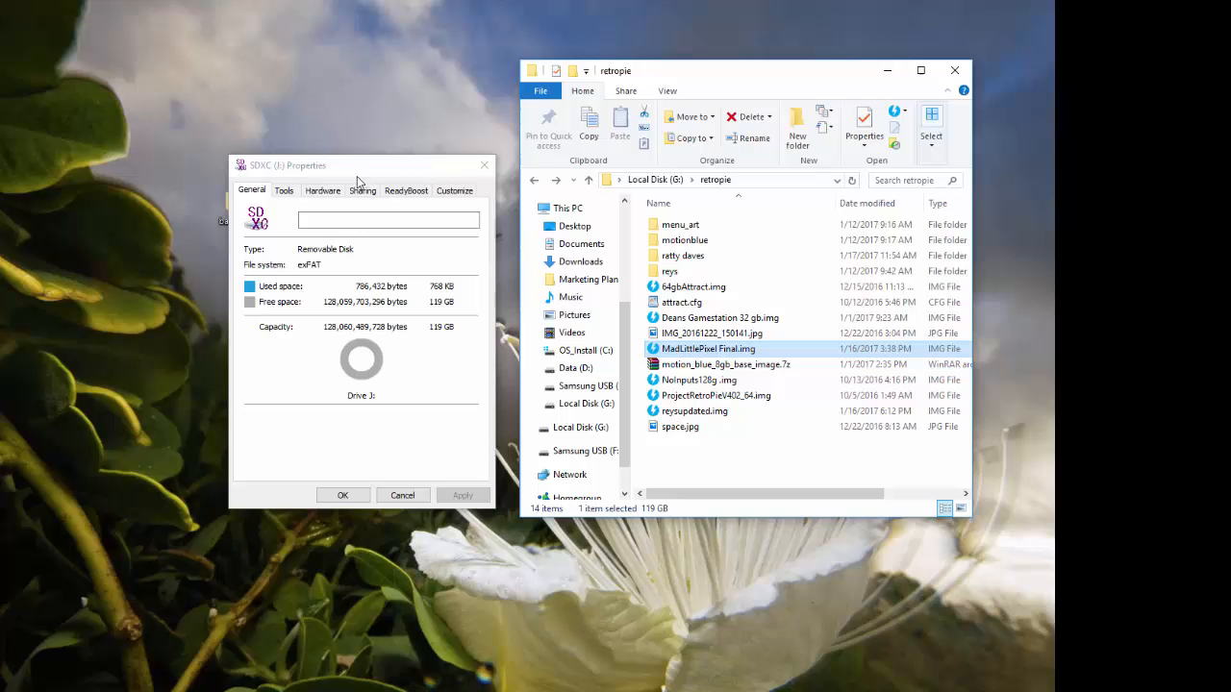
mouse_move(334, 315)
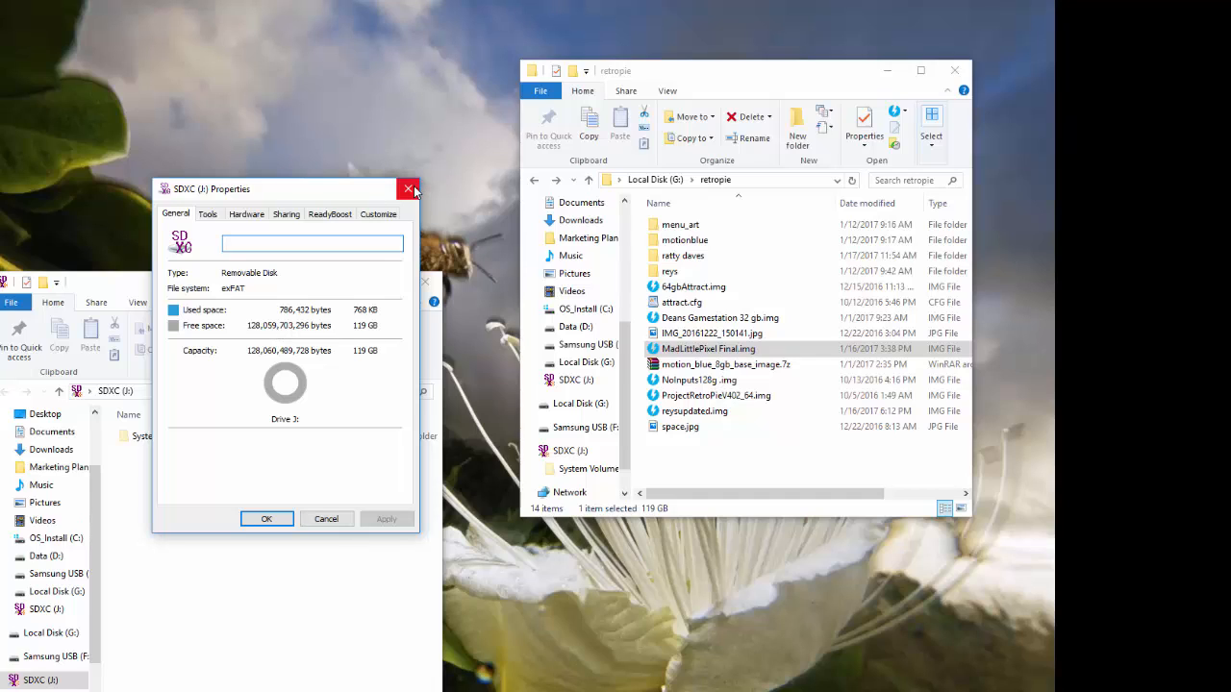
mouse_move(408, 189)
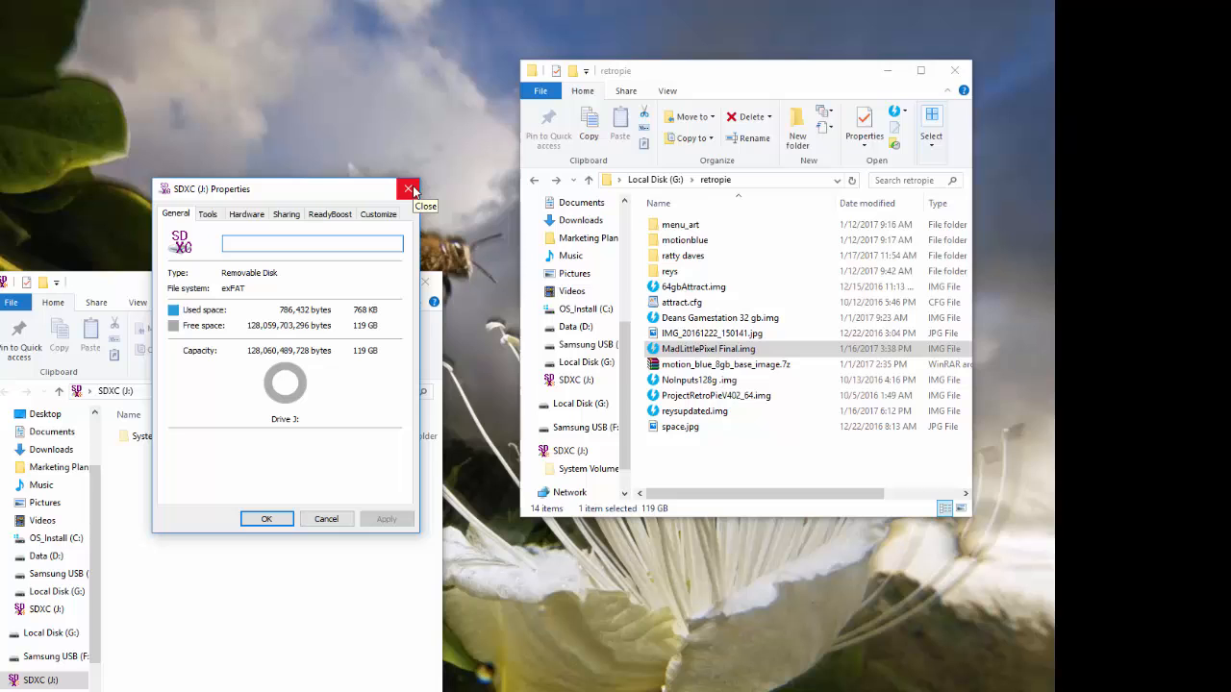
click(408, 189)
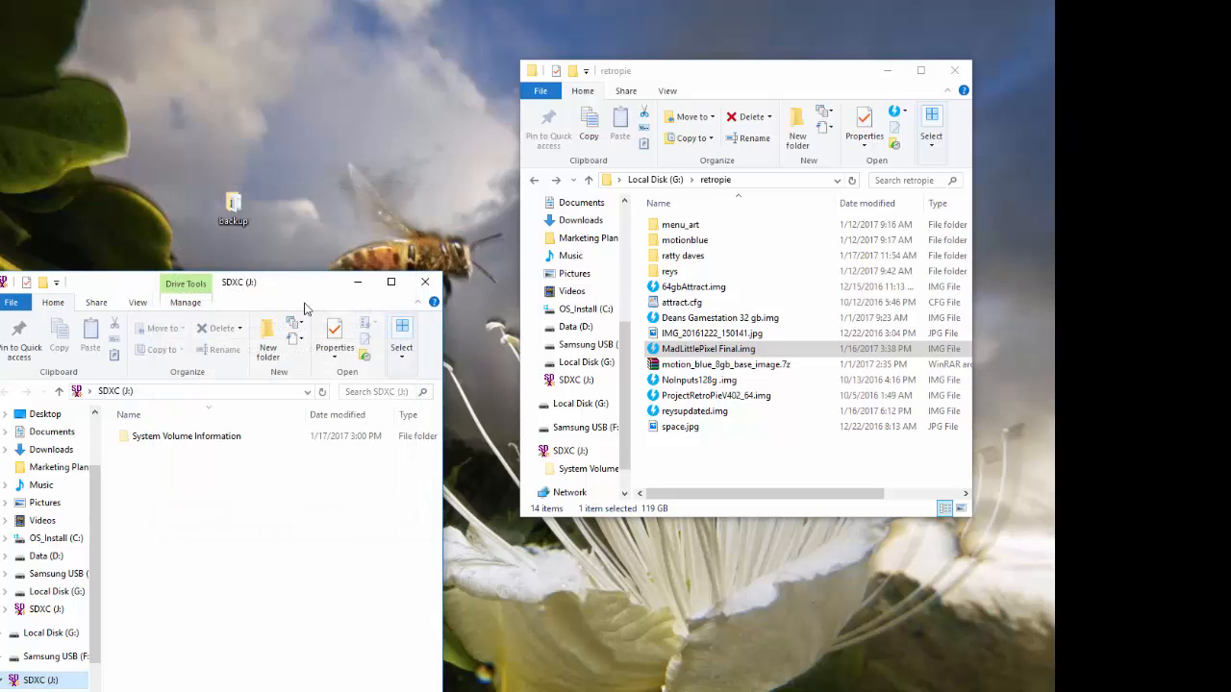
Step: Move the SD card window up, peek into ratty daves, then close reysupdated.img's properties
drag(306, 310, 361, 139)
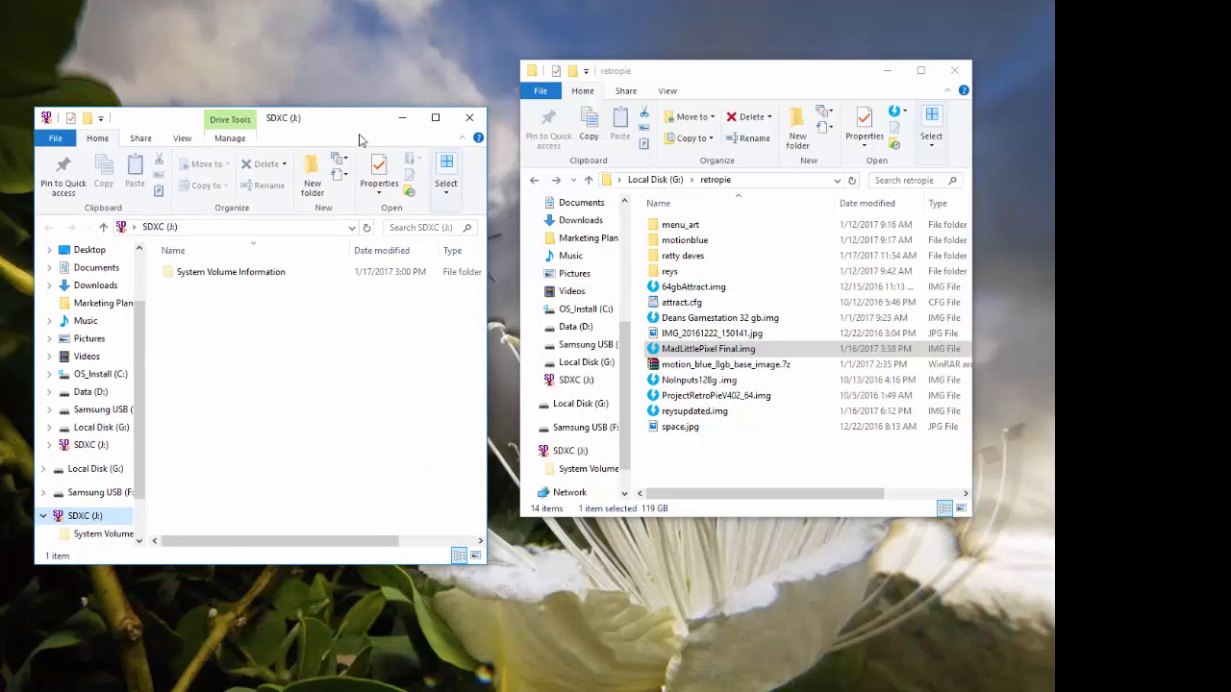
mouse_move(423, 154)
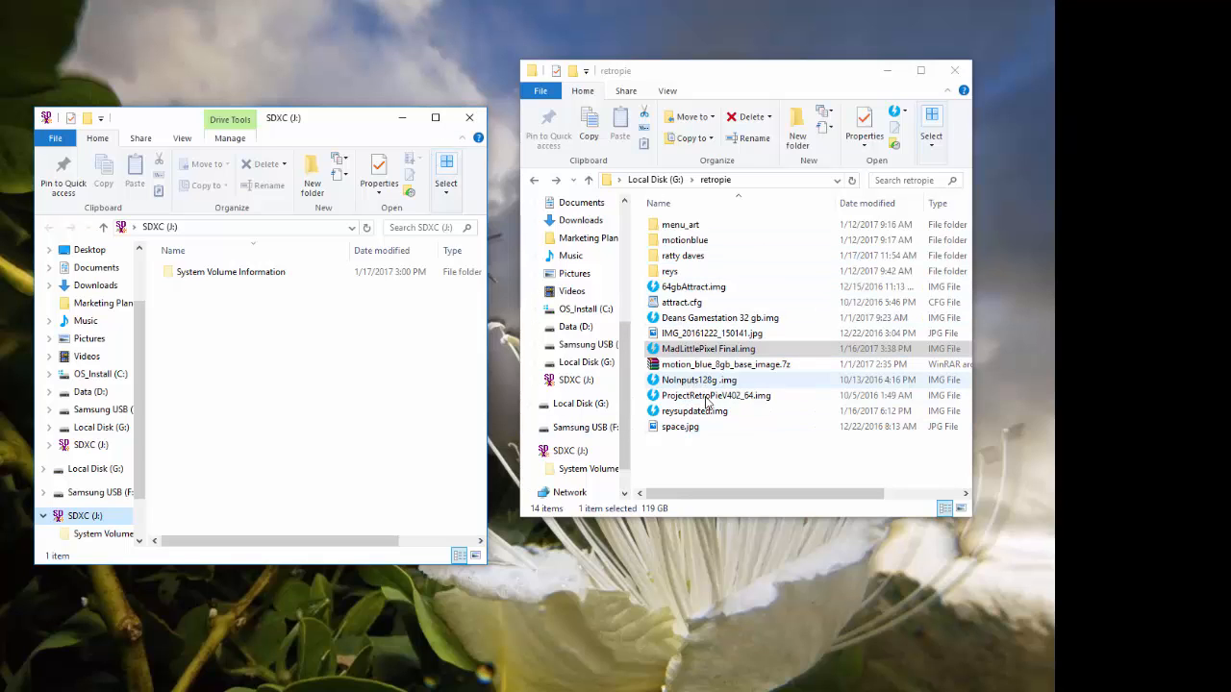
double_click(686, 255)
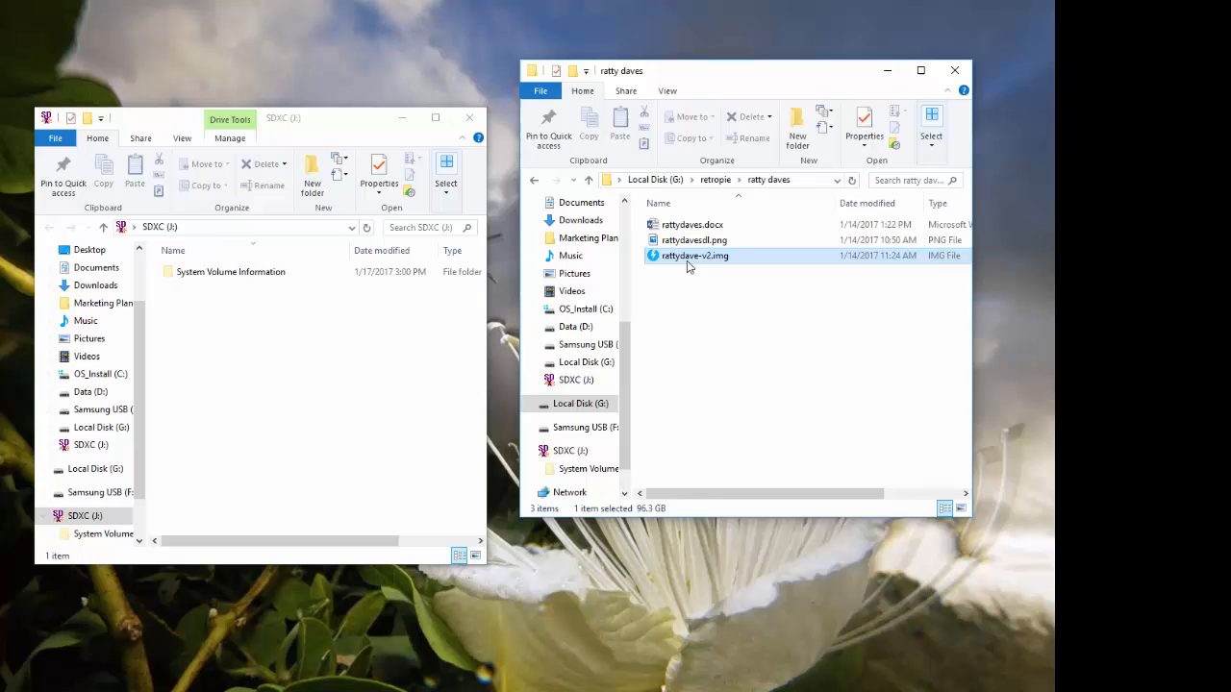
click(864, 130)
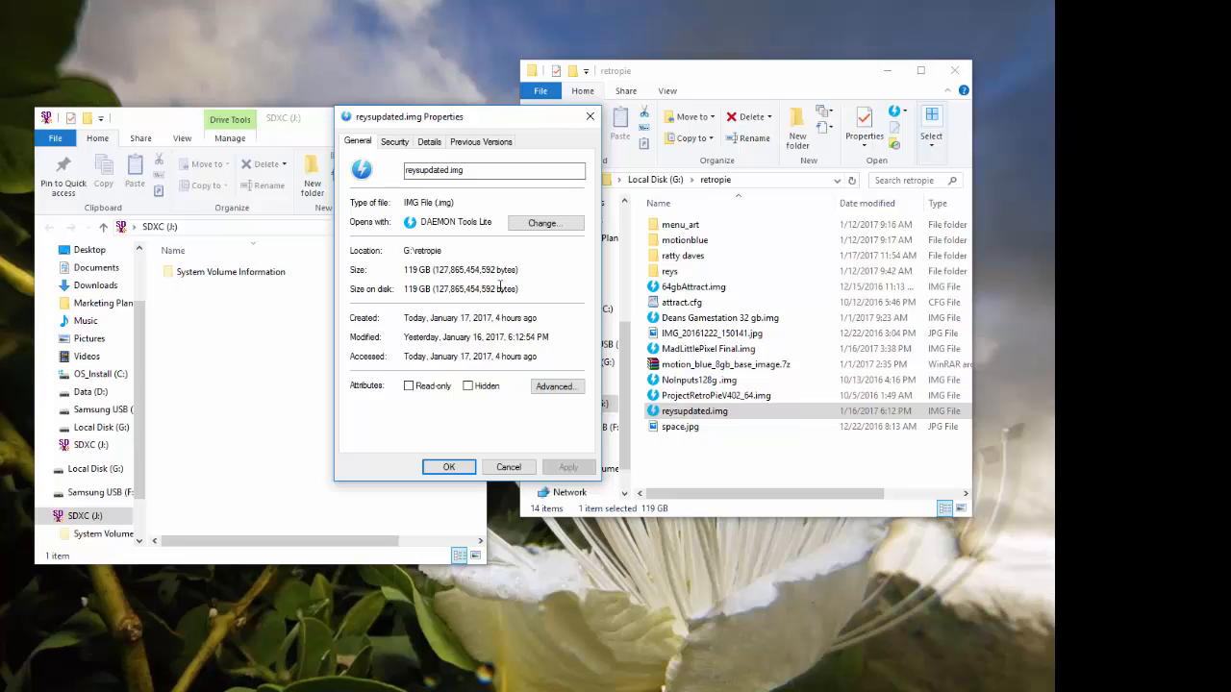
mouse_move(572, 137)
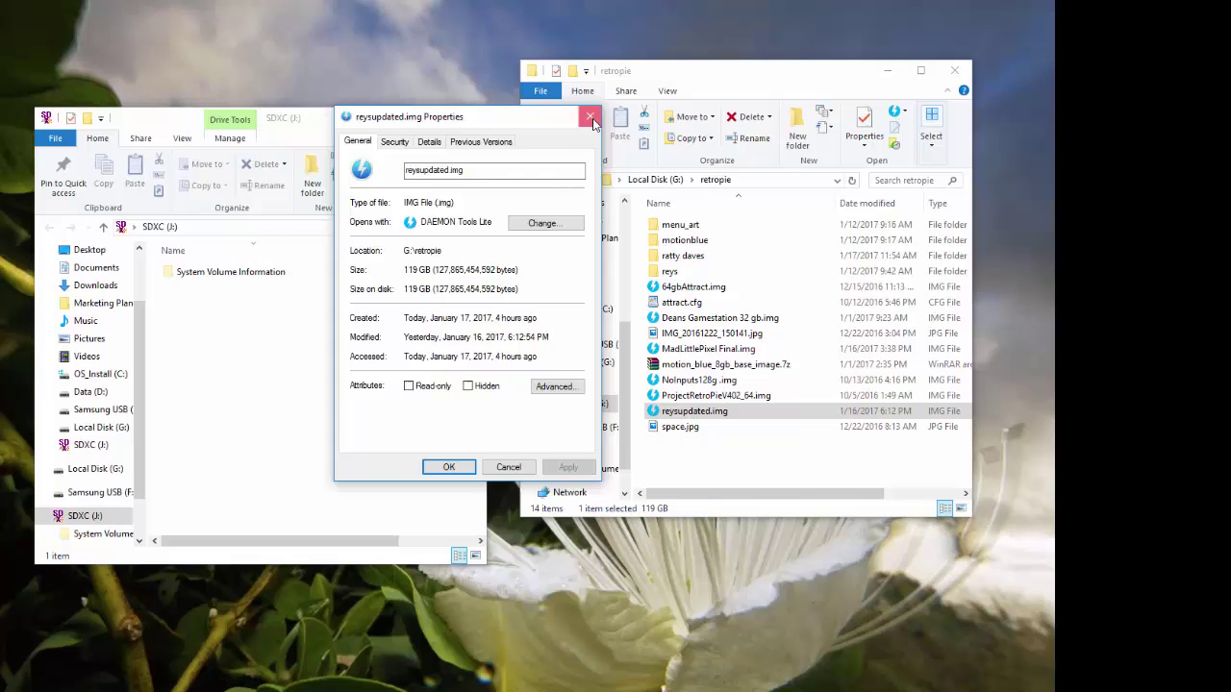
click(590, 117)
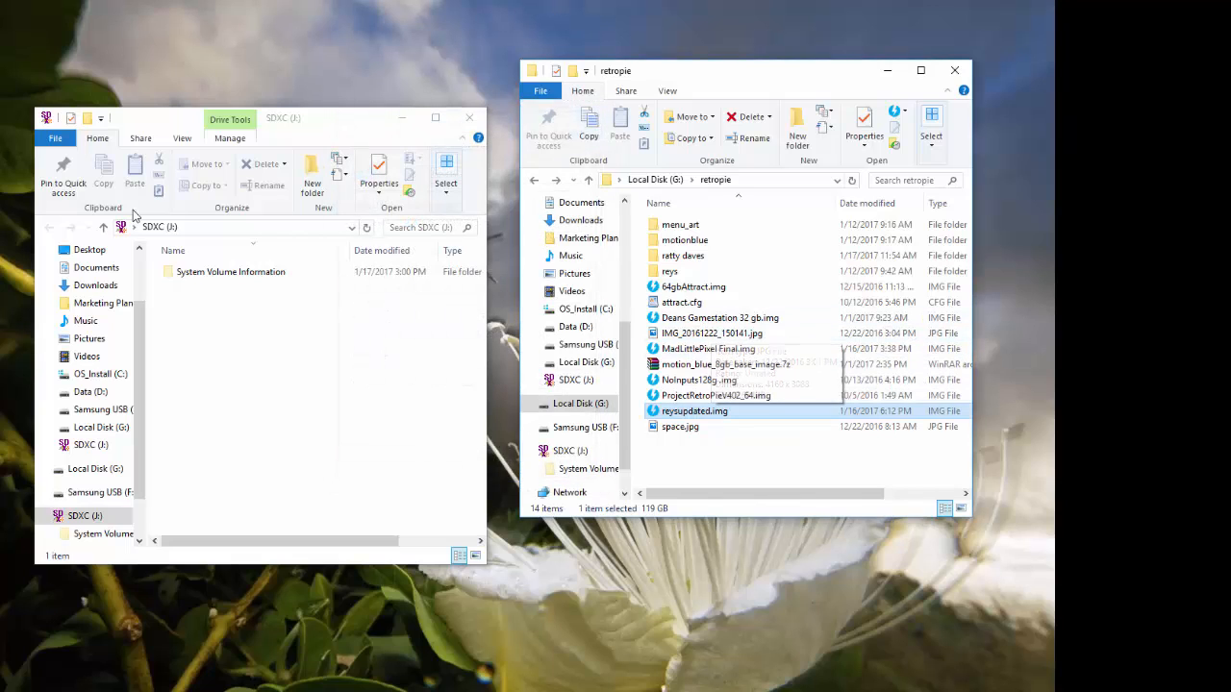
click(706, 348)
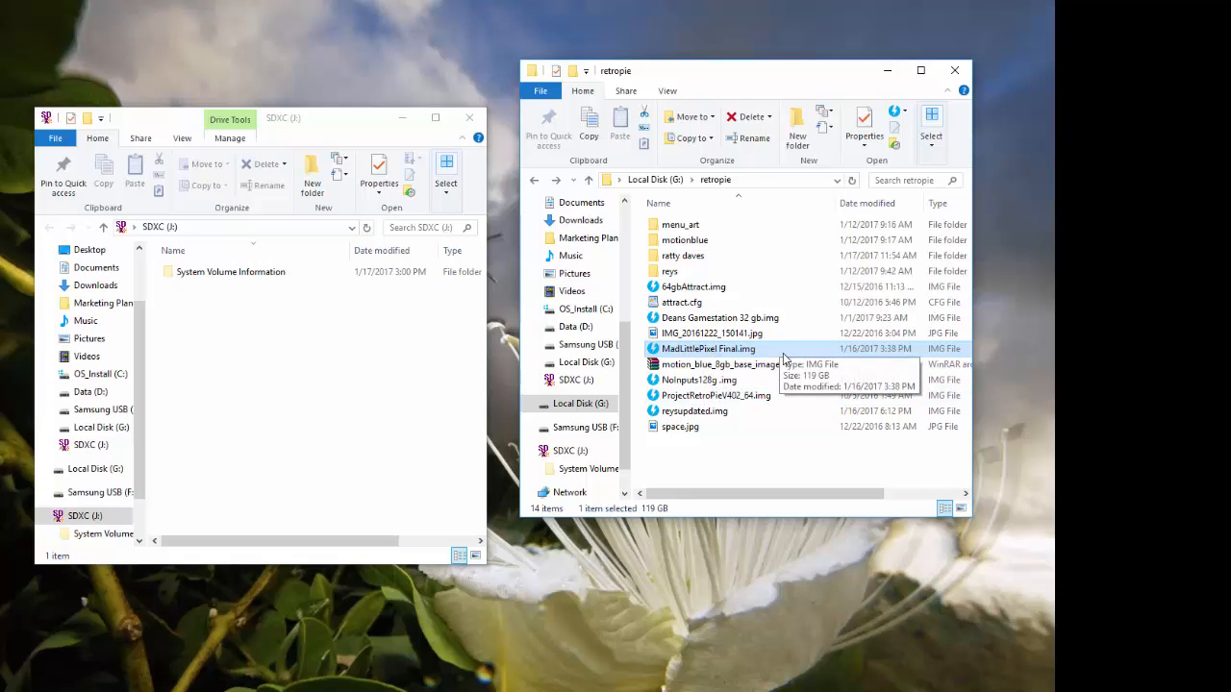
right_click(708, 348)
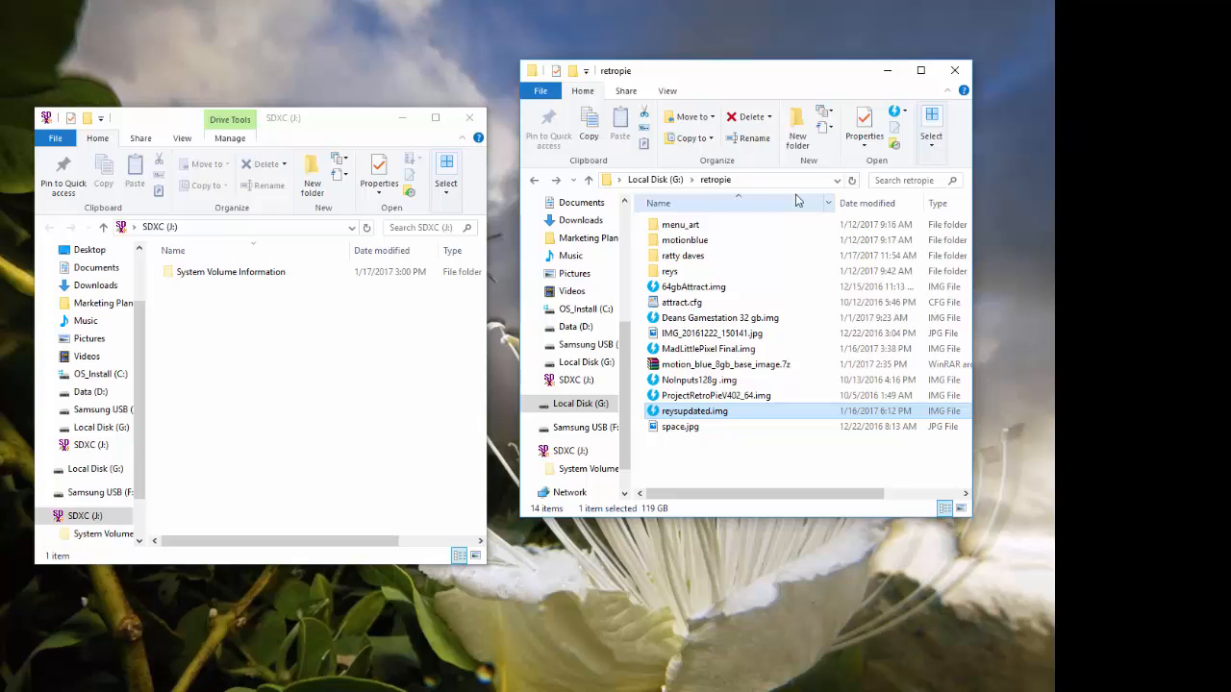
mouse_move(706, 261)
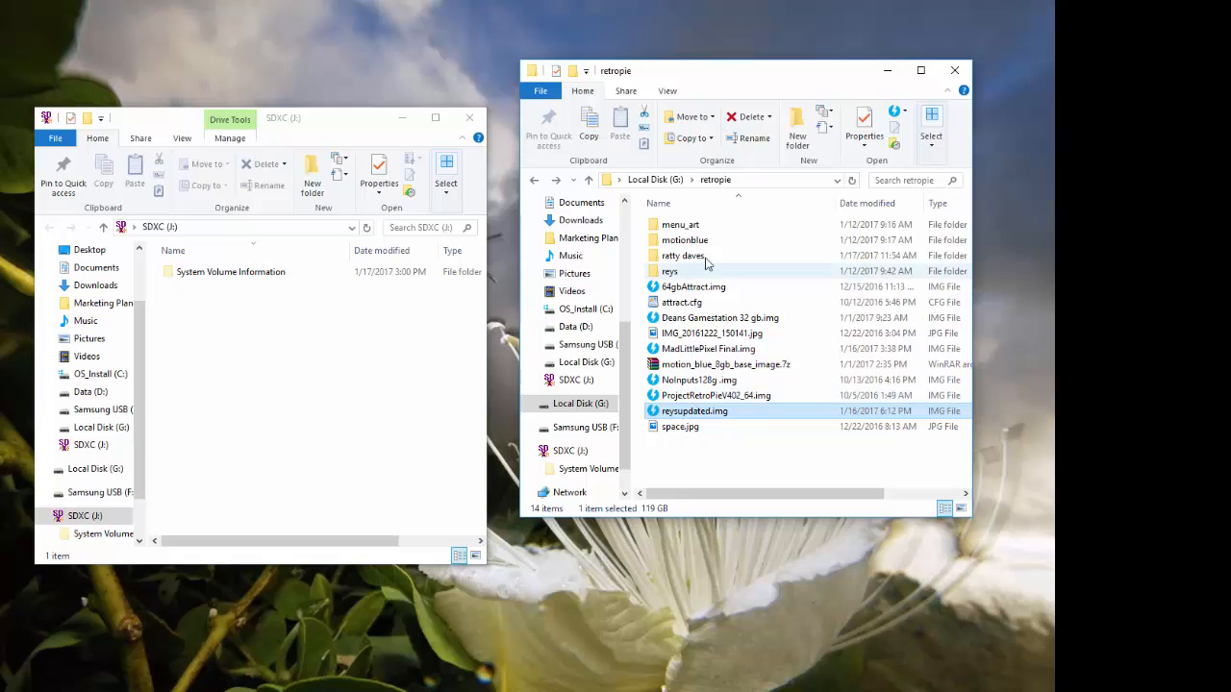
click(681, 255)
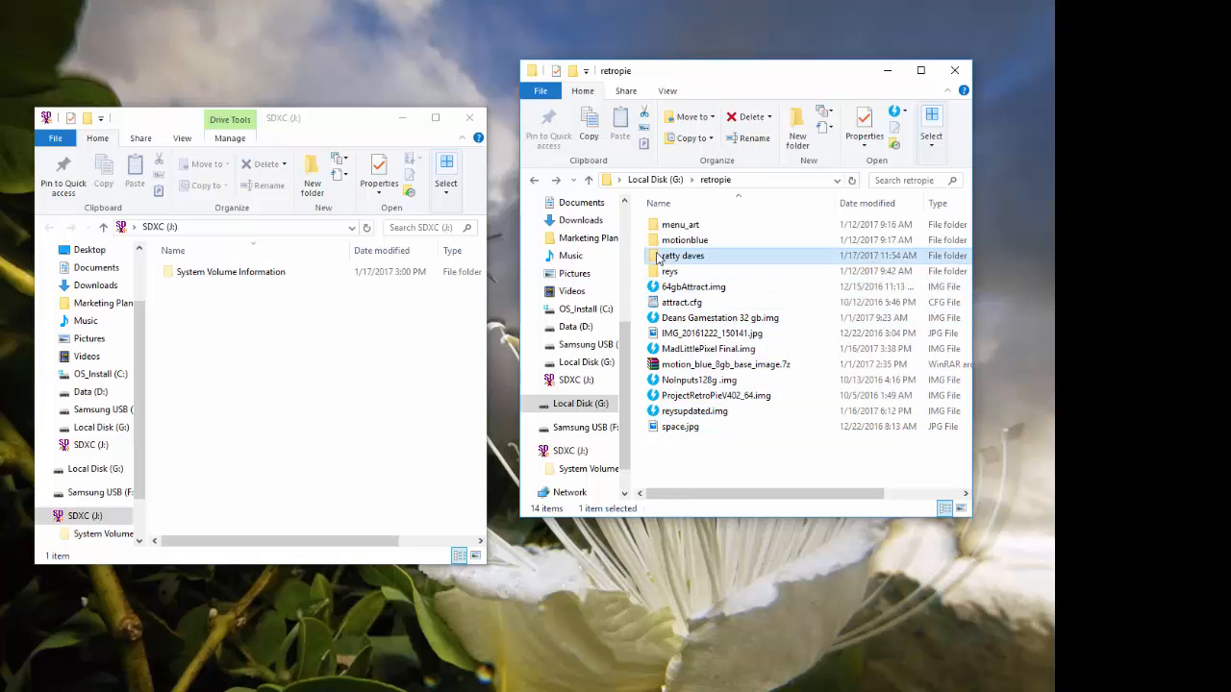
mouse_move(730, 410)
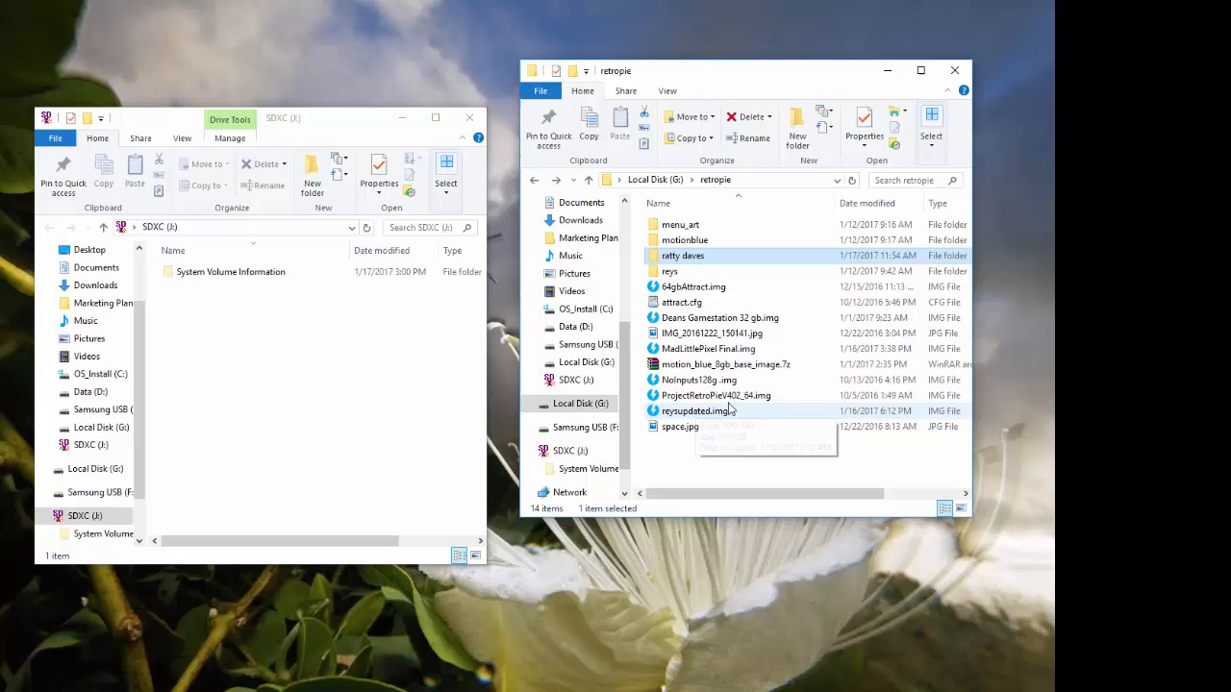
click(694, 411)
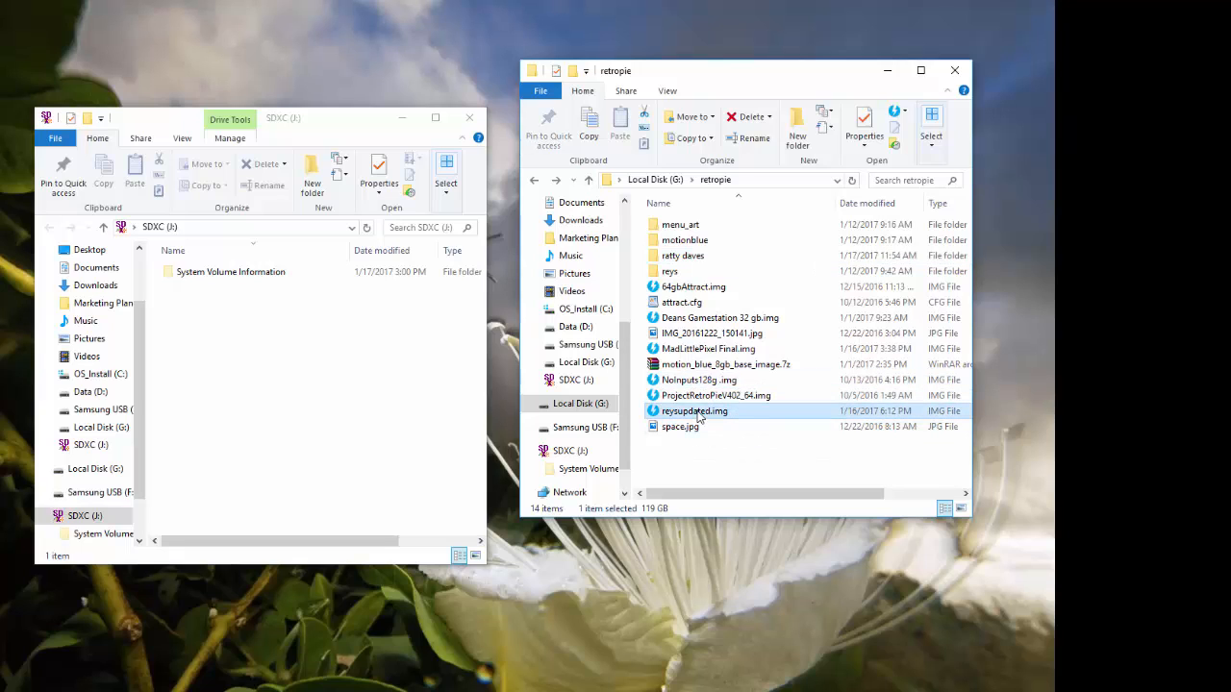
mouse_move(764, 406)
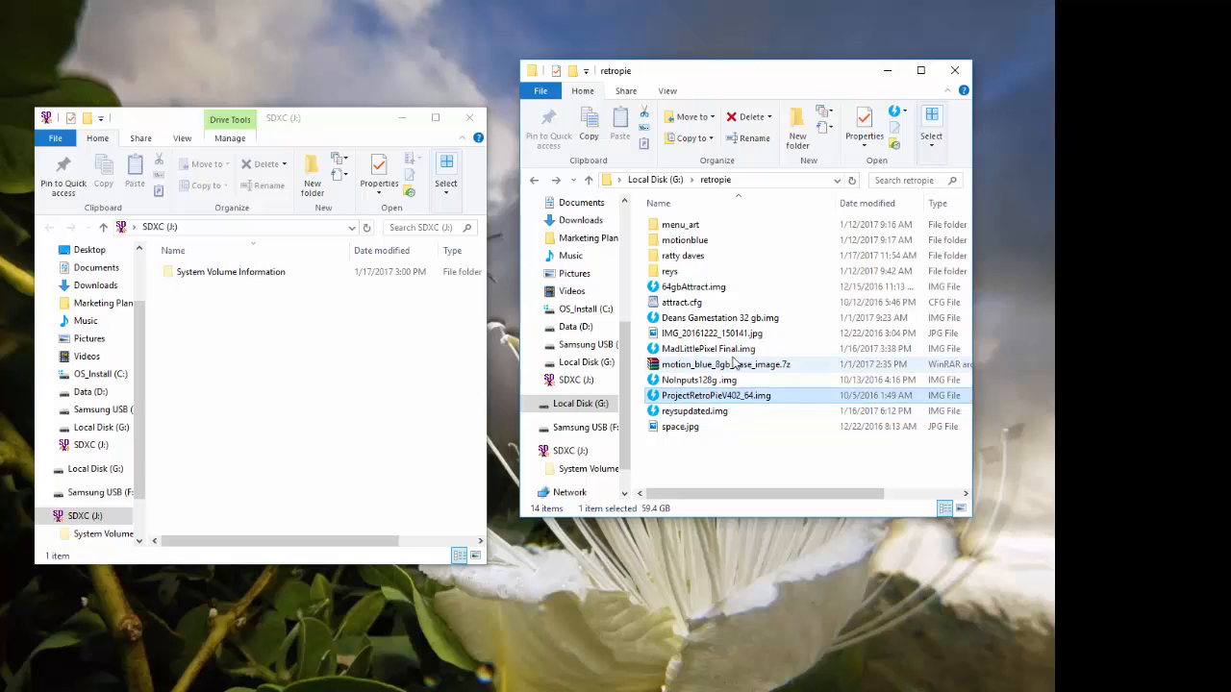
click(706, 348)
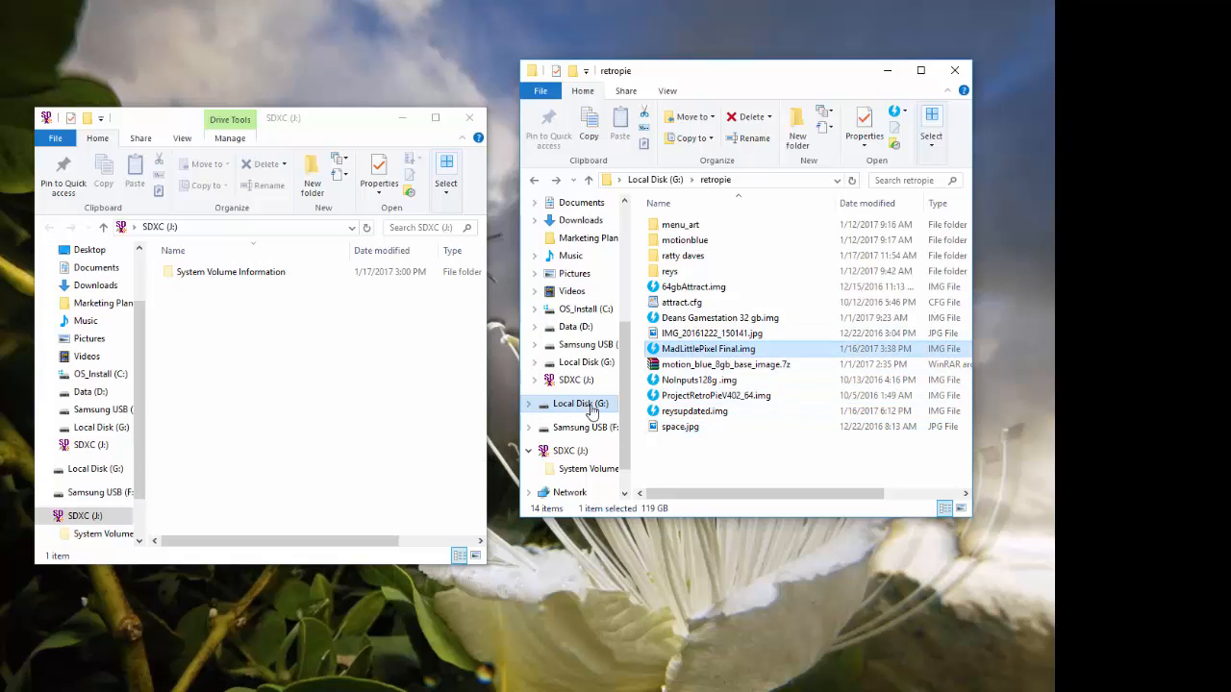